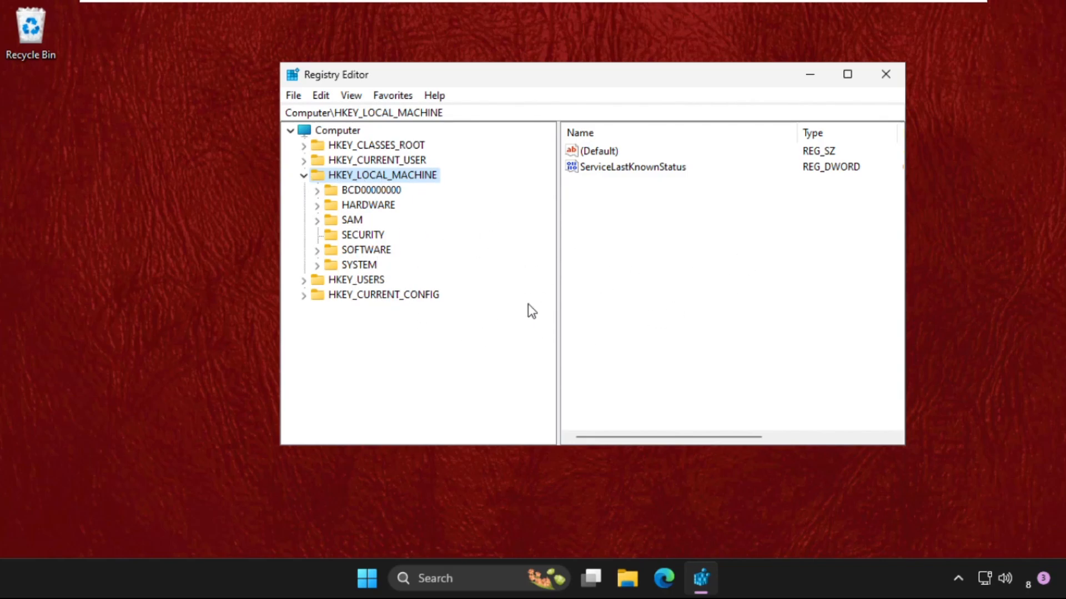
{"action": "mouse_move", "coordinate": [344, 265]}
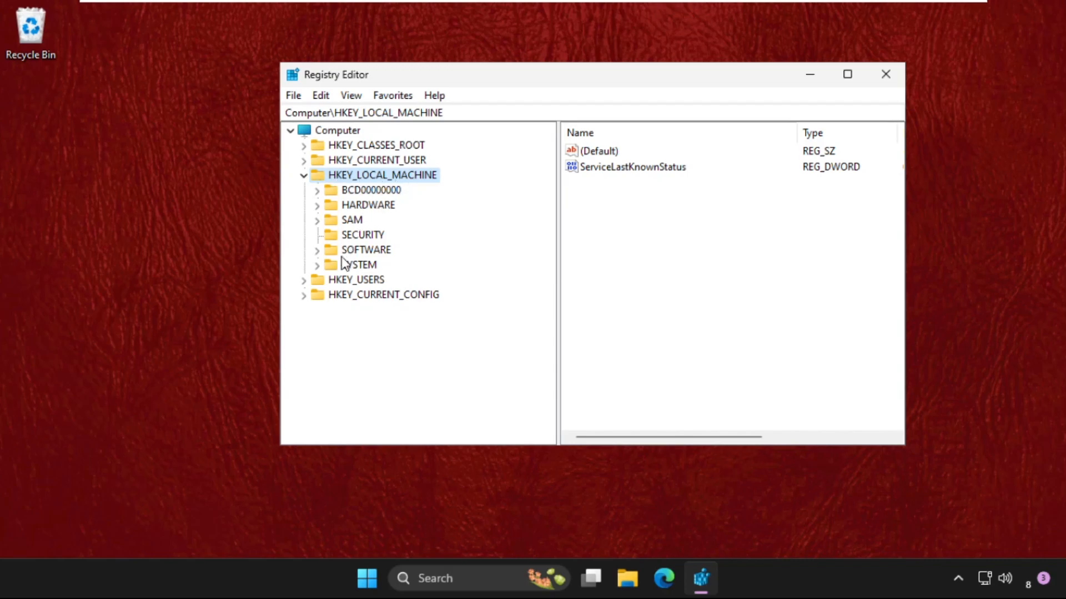